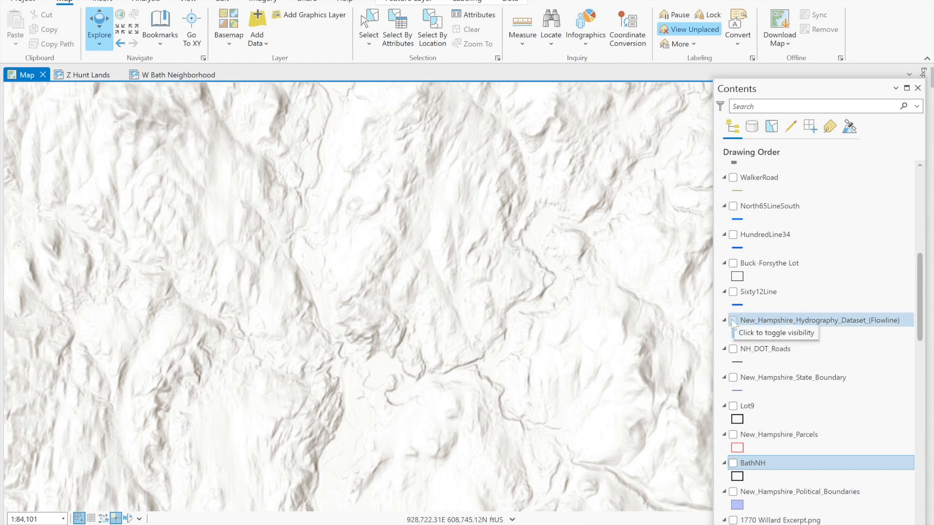
Turn on the New_Hampshire_Hydrography_Dataset_(Flowline) and BathNH layers over the hillshade
click(732, 320)
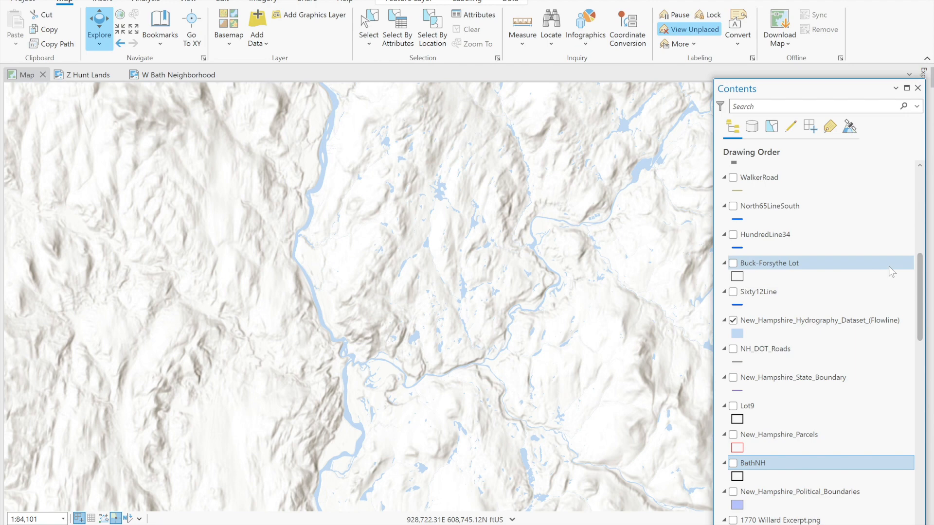
click(732, 462)
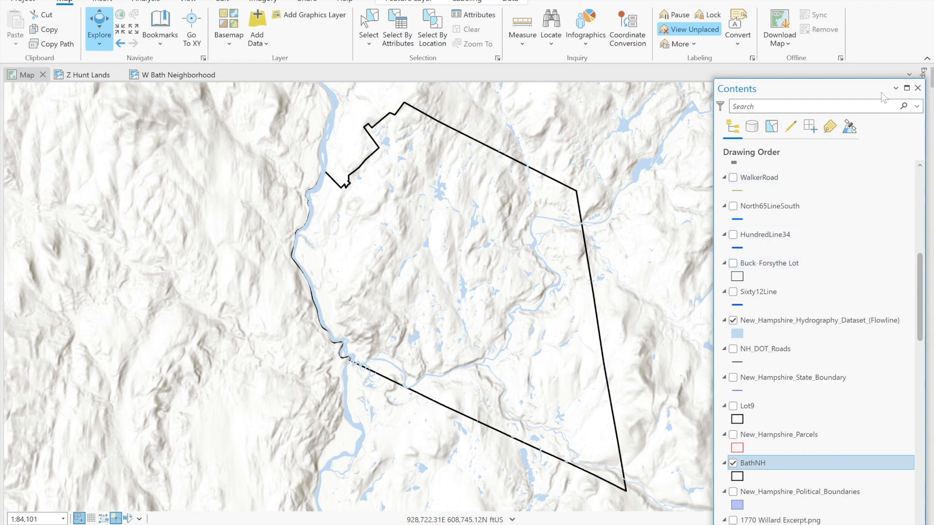
mouse_move(882, 166)
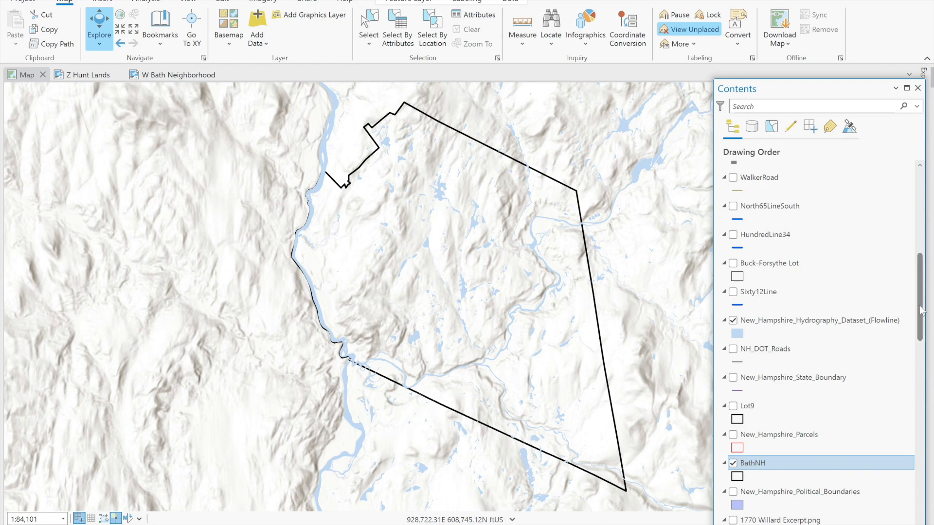
scroll(down, 3)
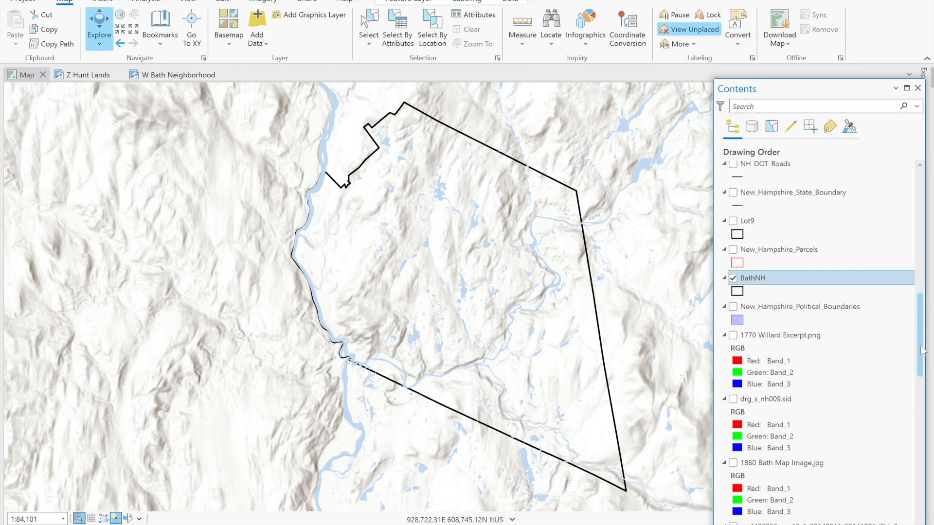
scroll(down, 3)
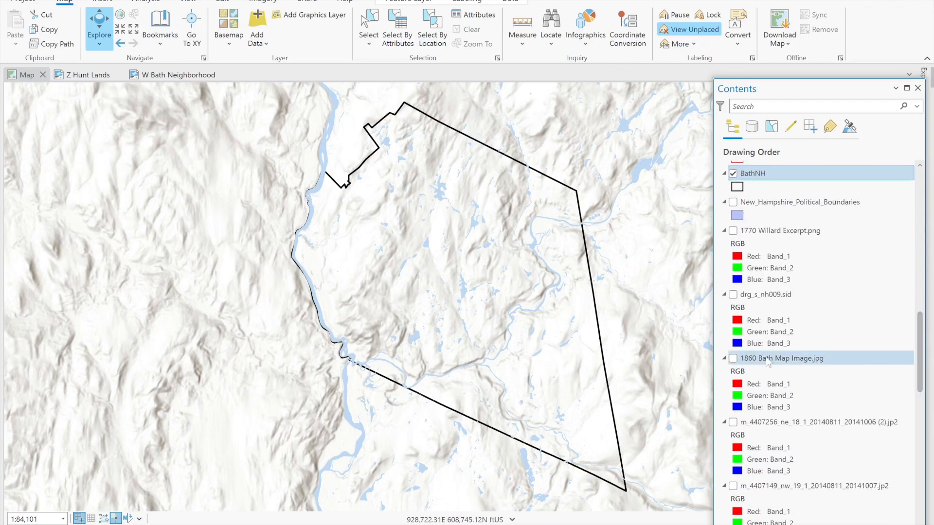
Turn on 1860 Bath Map Image.jpg and zoom to West Bath at 1:20,000, panning south
click(732, 358)
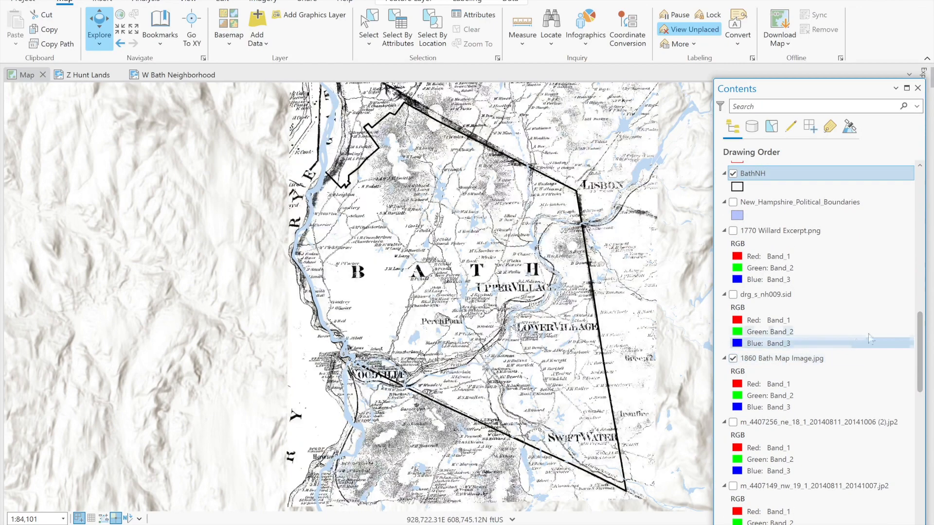
click(769, 331)
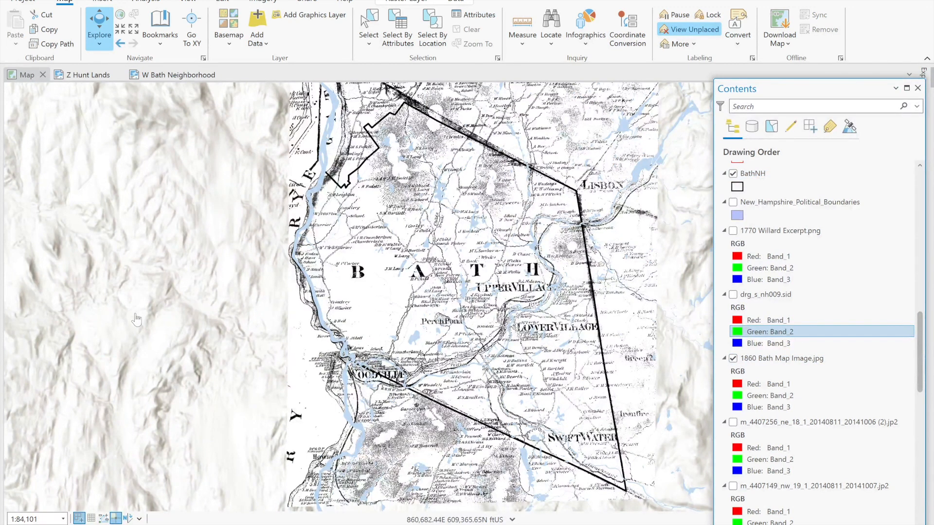
click(780, 230)
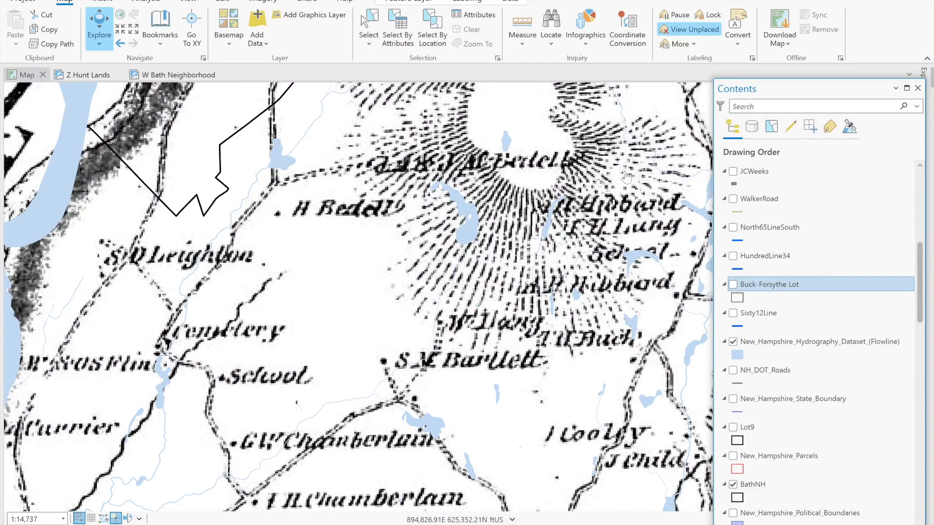
mouse_move(495, 249)
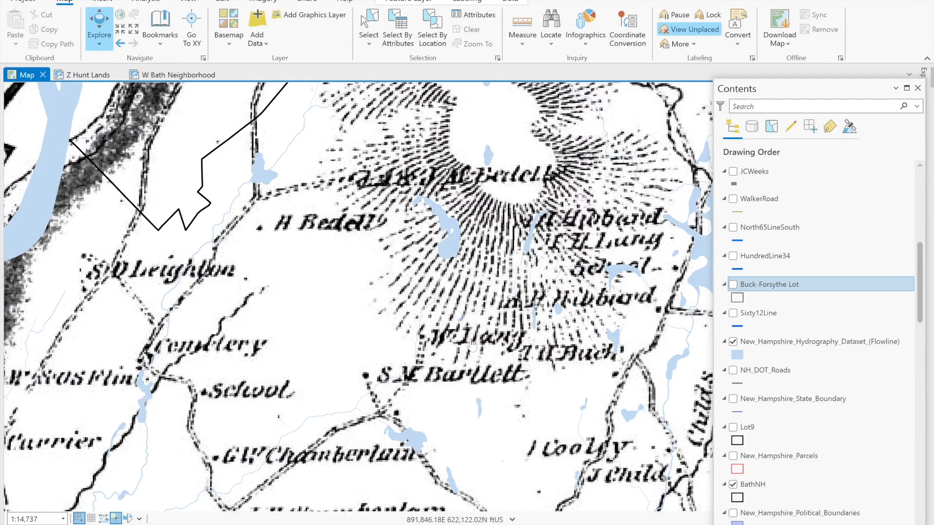
mouse_move(446, 382)
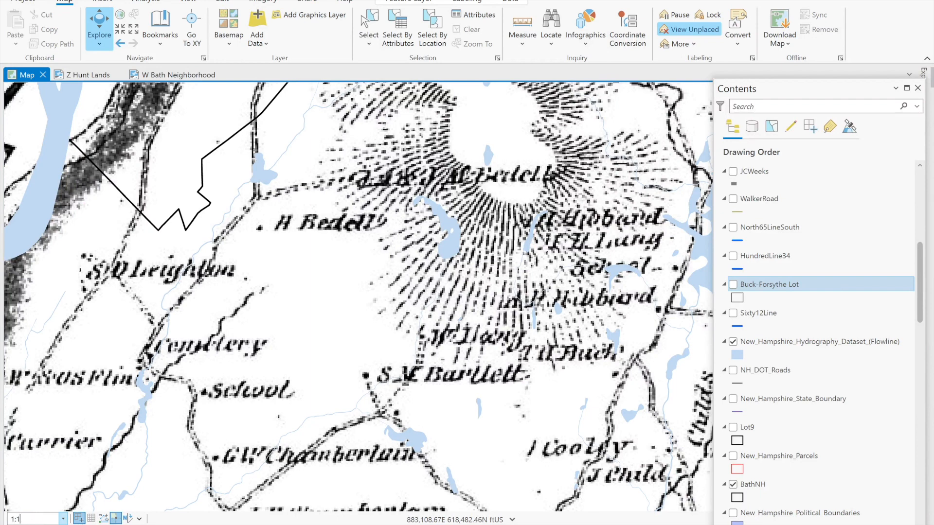
text(1:20,000)
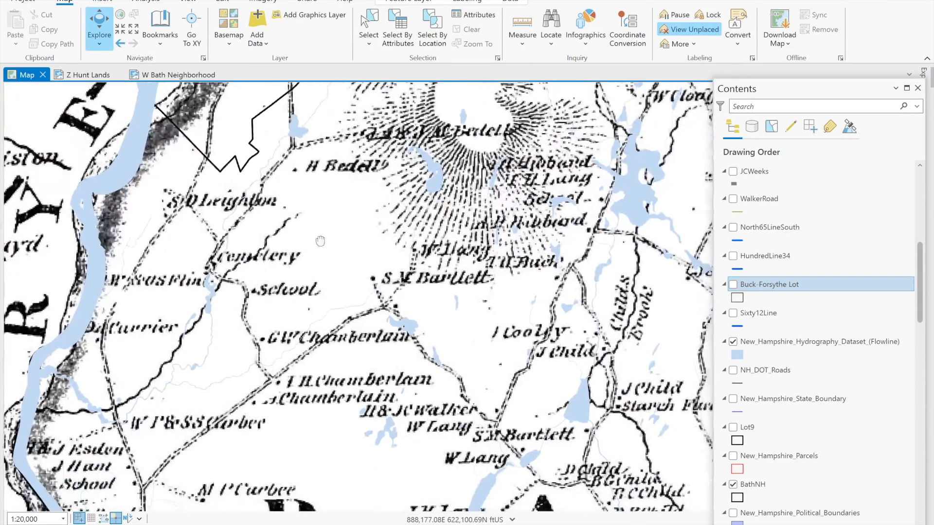
drag(321, 241, 429, 405)
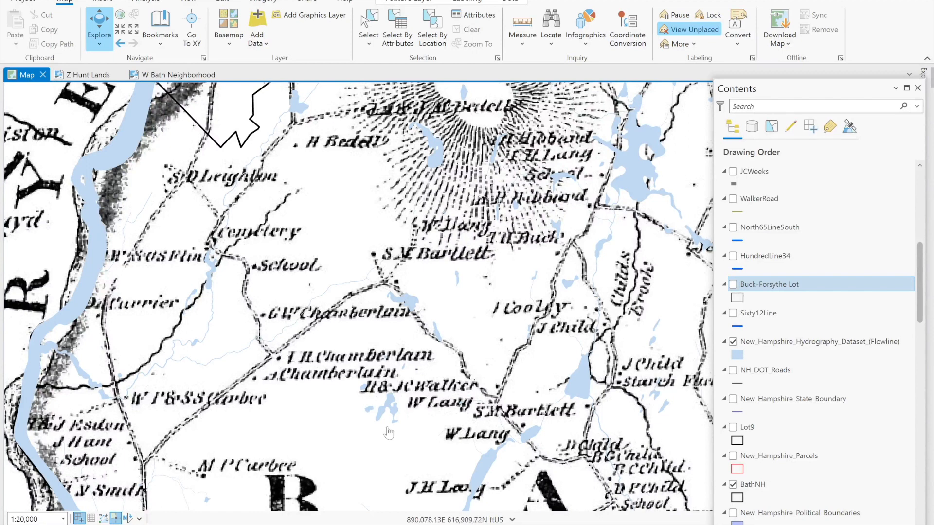
mouse_move(546, 451)
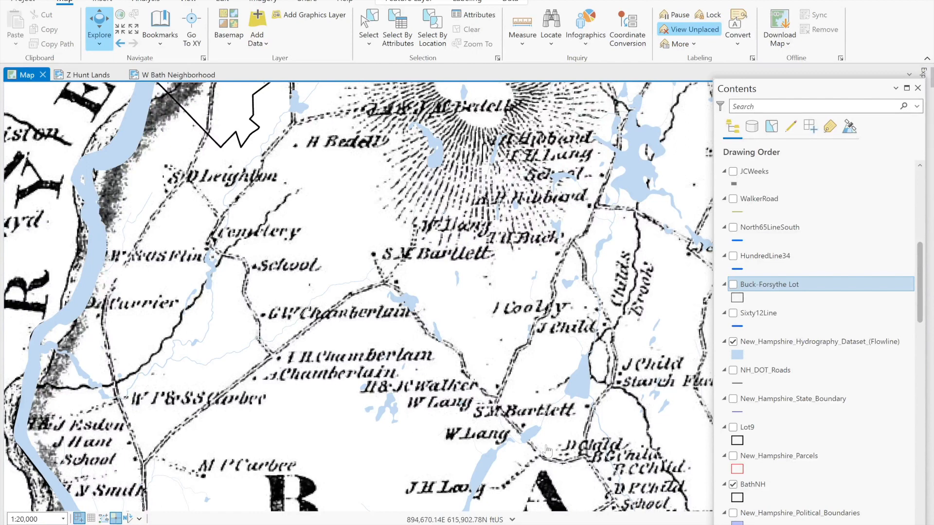
mouse_move(336, 441)
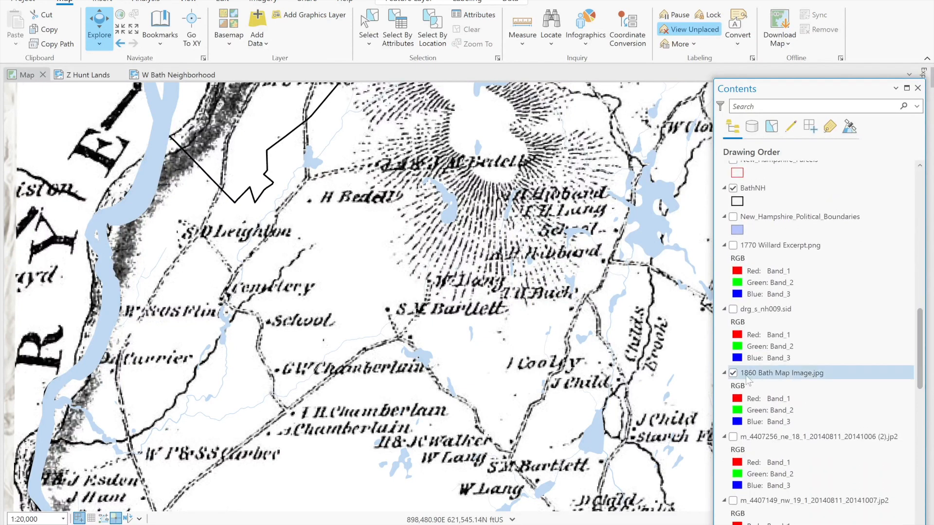
Hide the 1860 Bath map, then show and re-hide both m_44072 aerial image tiles
click(733, 373)
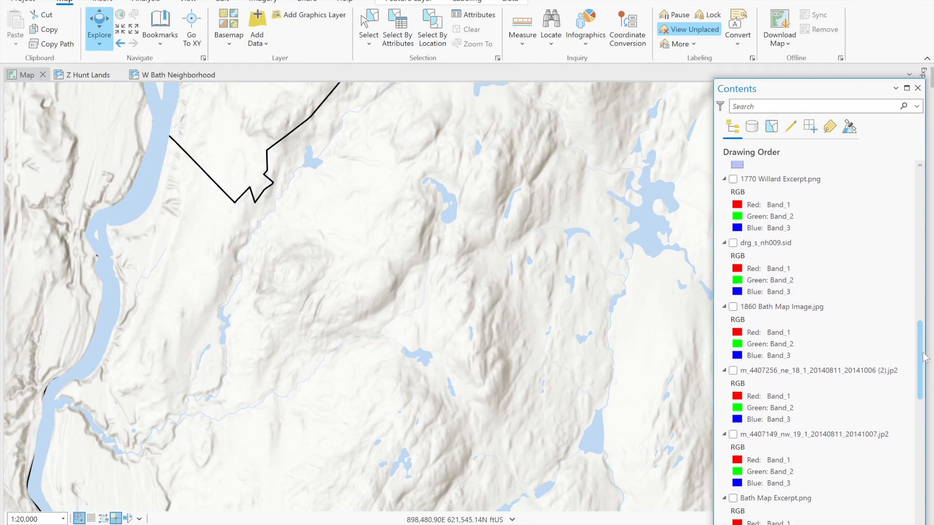
scroll(down, 3)
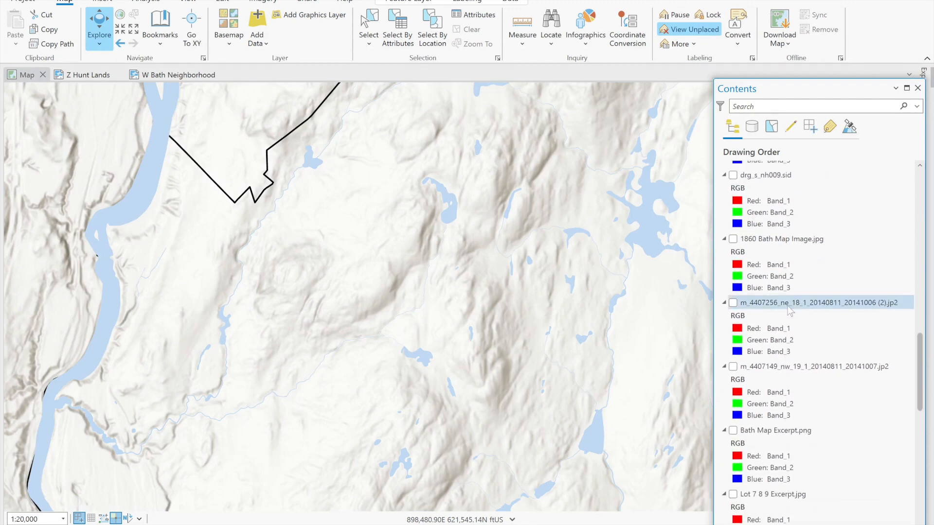
click(732, 302)
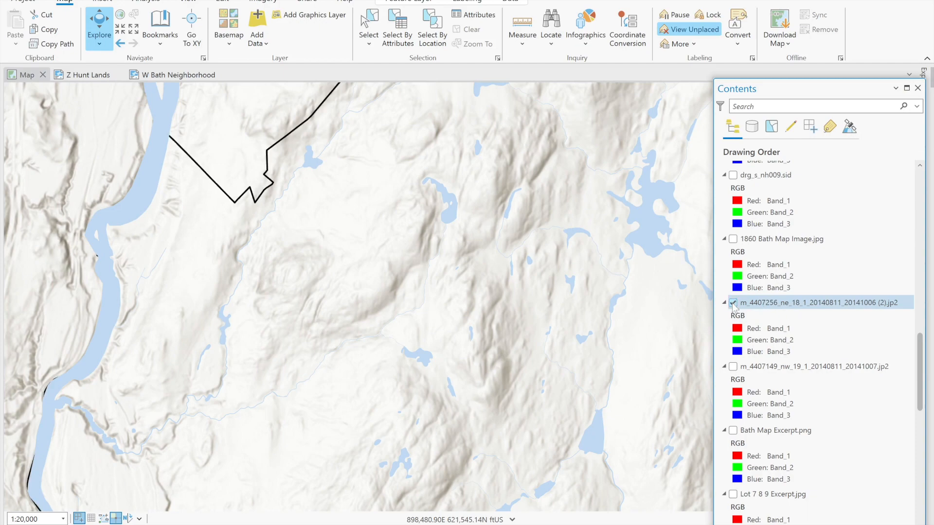
click(733, 367)
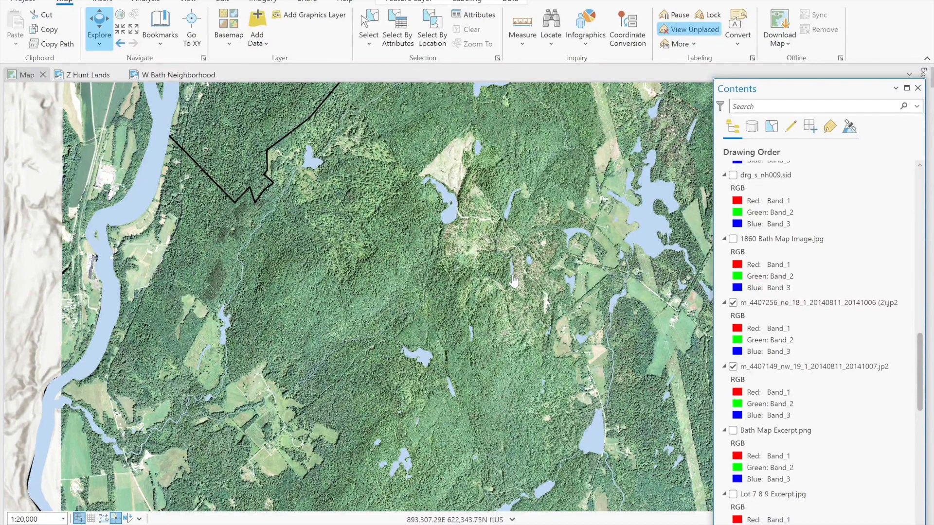
drag(514, 281, 406, 286)
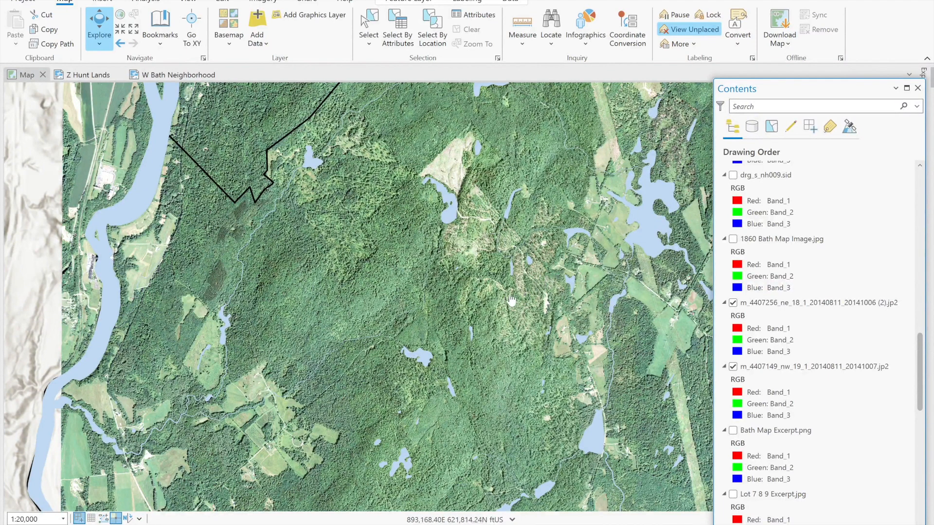
click(816, 366)
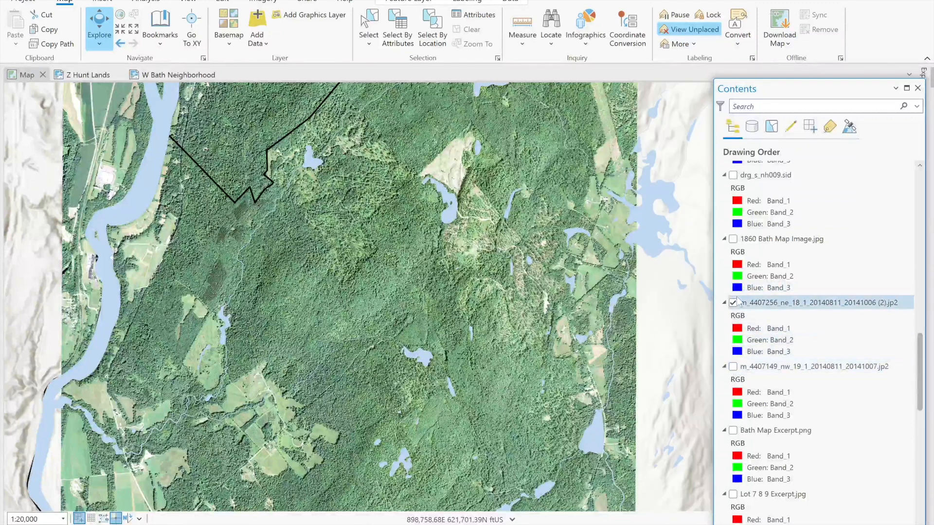
click(732, 302)
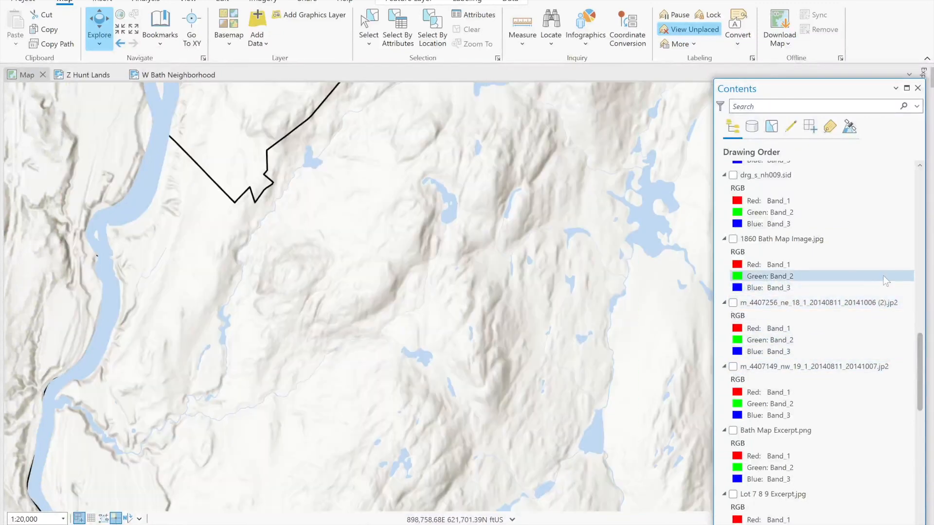
Turn on the 1941 Woodsville Topo layer beneath the flowlines and boundary
click(736, 315)
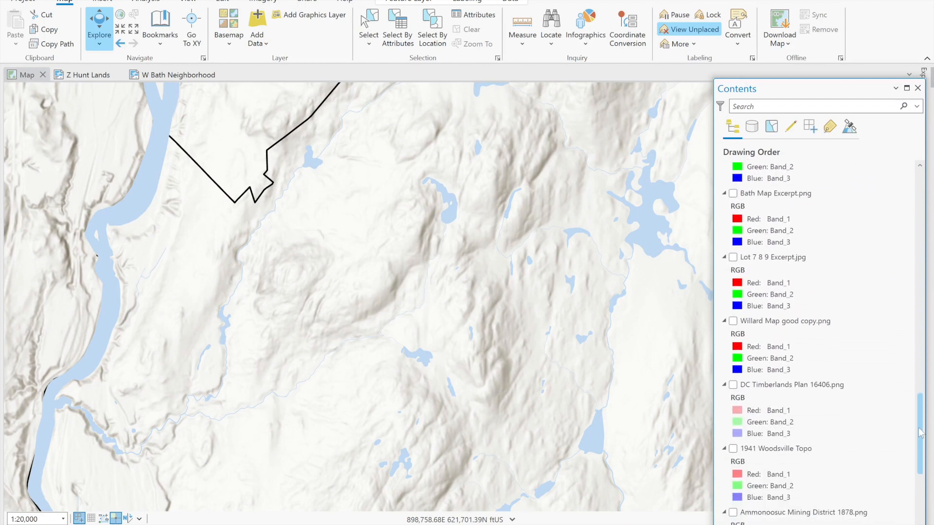
scroll(down, 3)
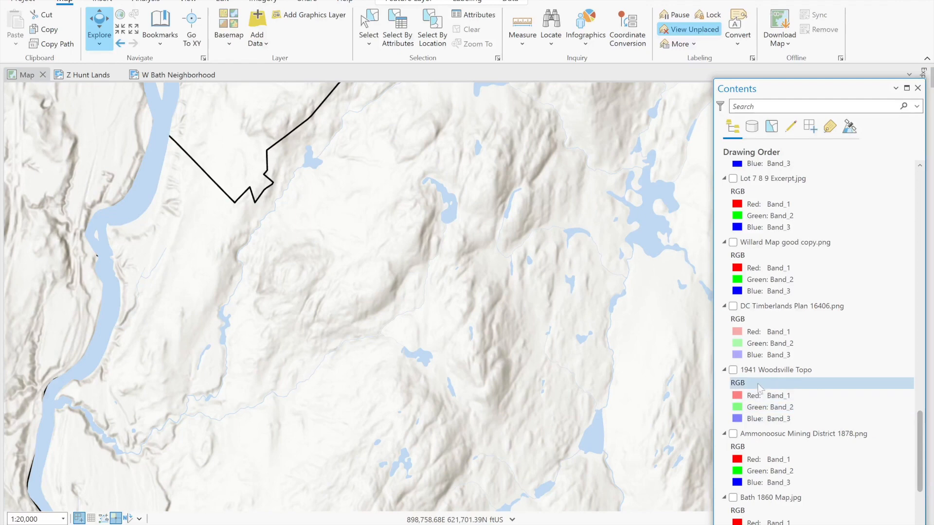
click(733, 370)
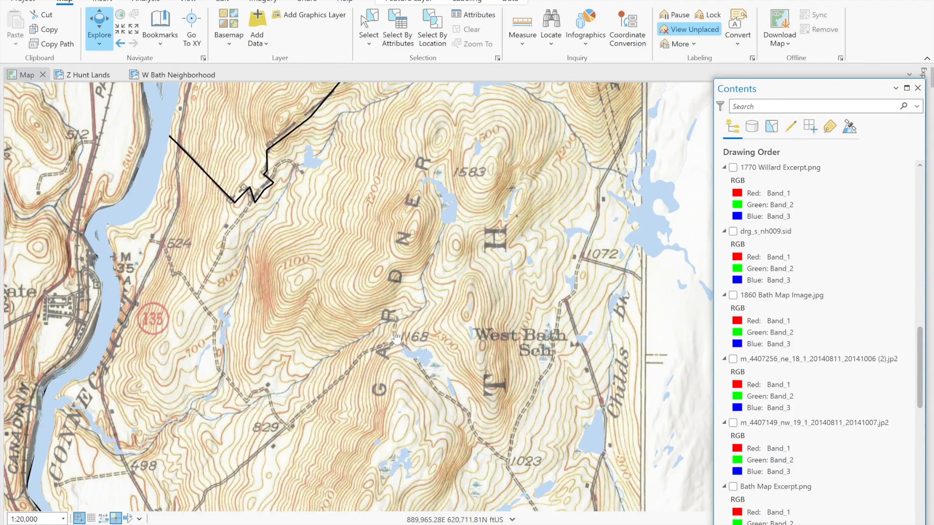
mouse_move(395, 338)
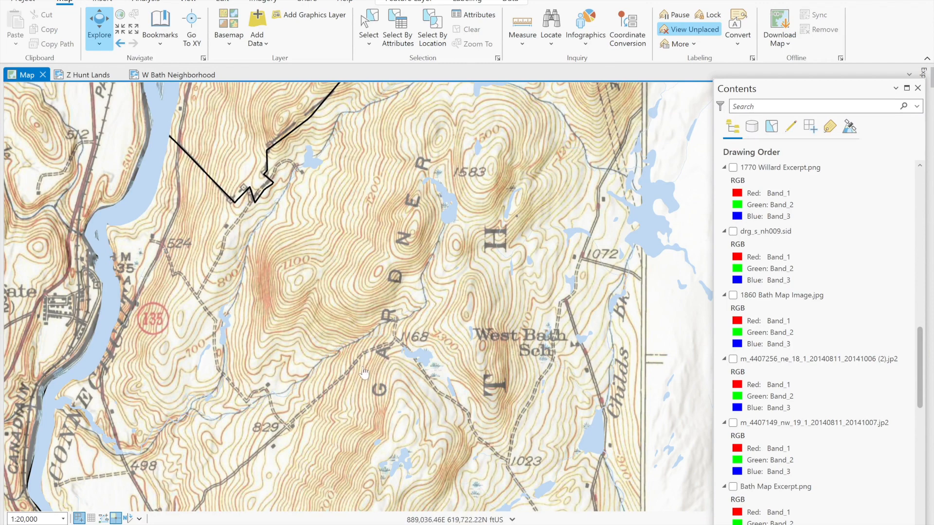
mouse_move(435, 384)
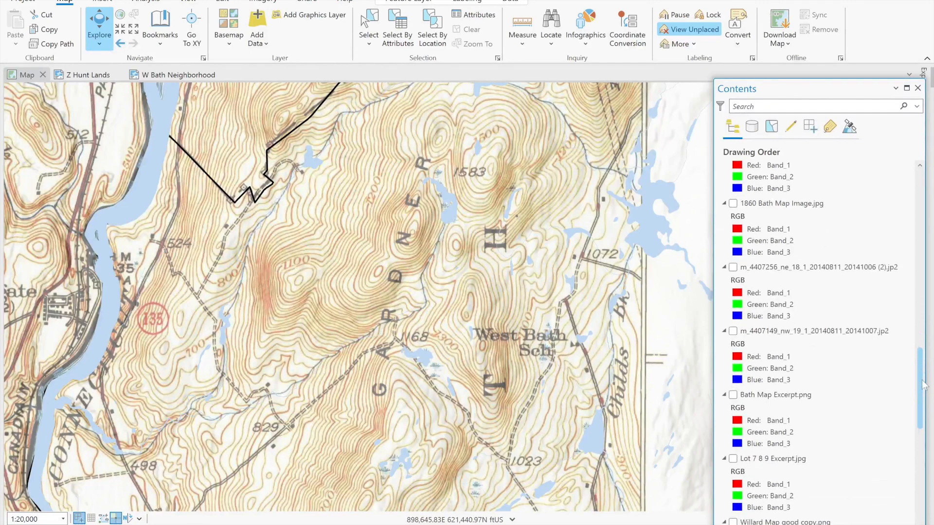
scroll(down, 3)
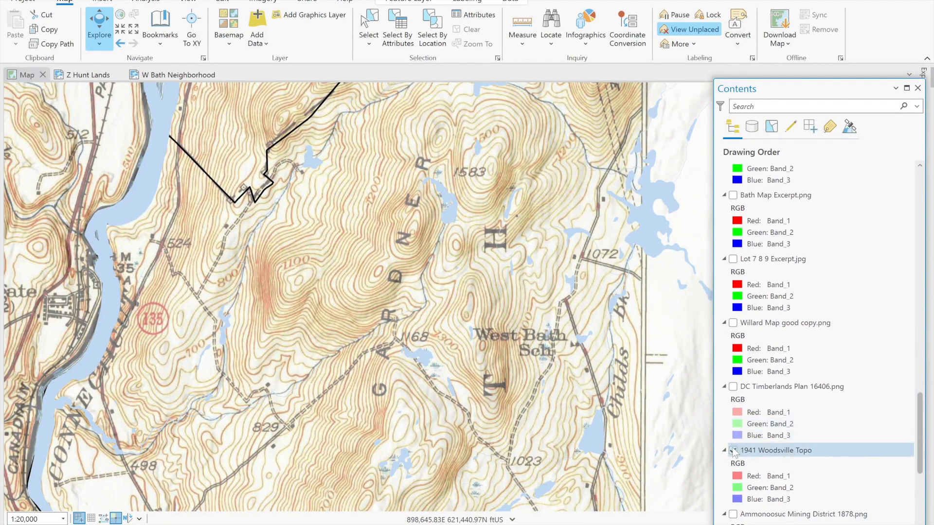
Hide the 1941 Woodsville Topo and bring up the Buck-Forsythe Lot layer's context menu
click(732, 450)
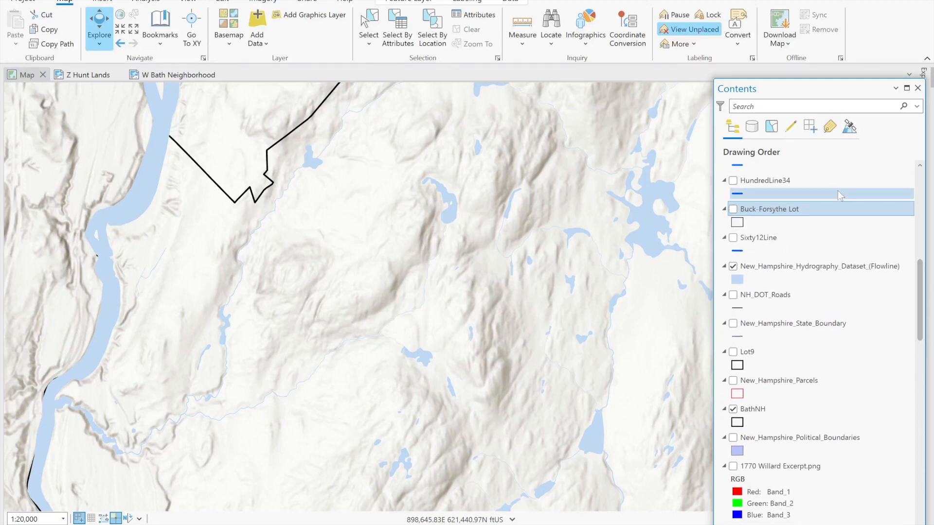
right_click(769, 208)
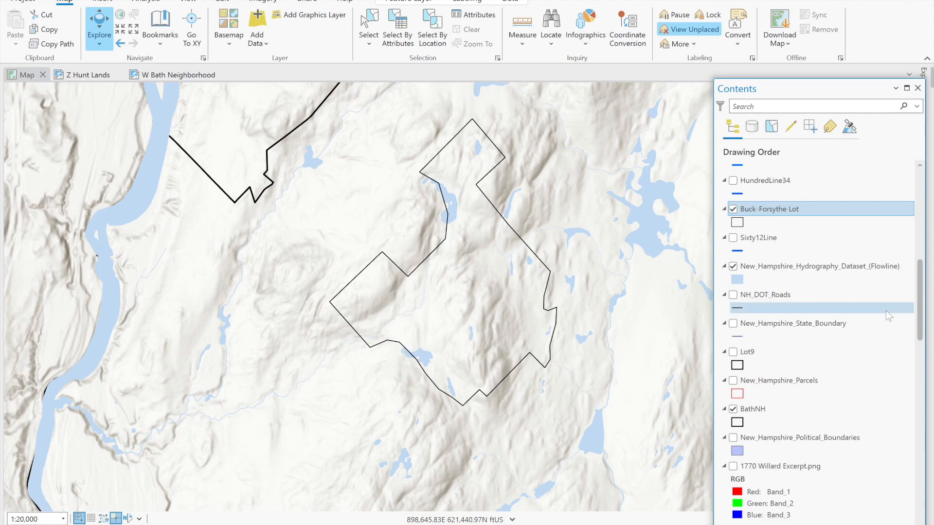
mouse_move(887, 314)
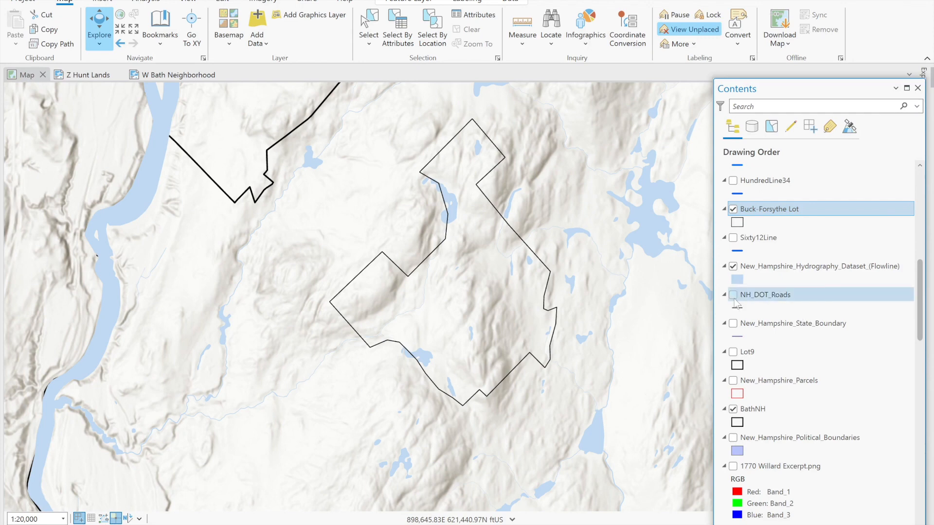
Turn on the NH_DOT_Roads layer
click(732, 295)
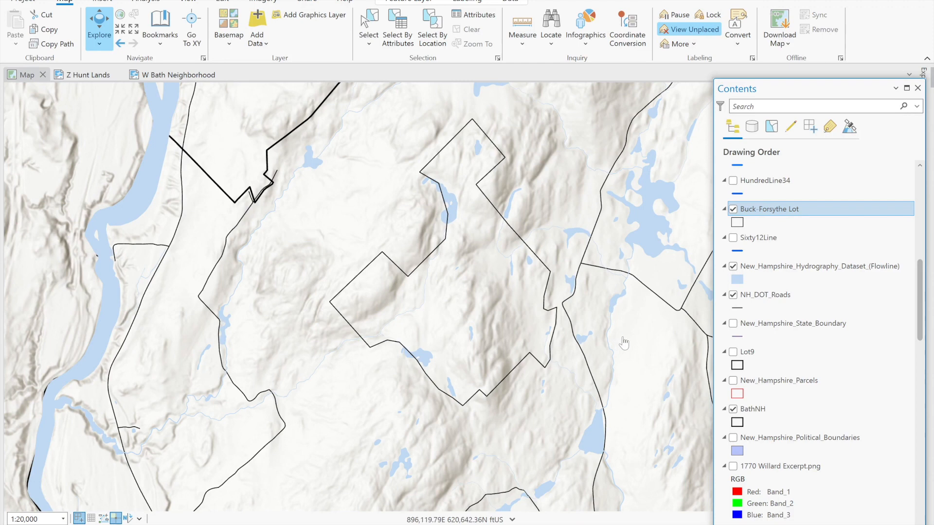
mouse_move(636, 346)
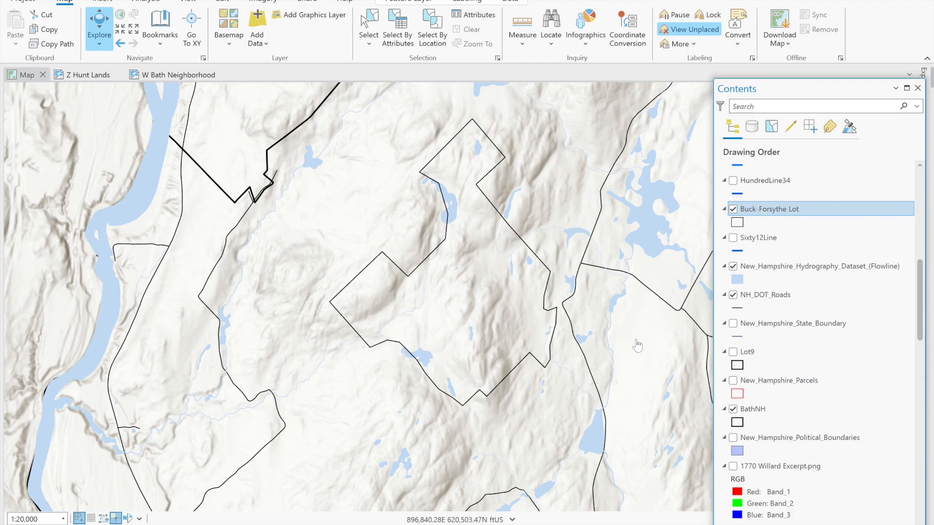
mouse_move(449, 305)
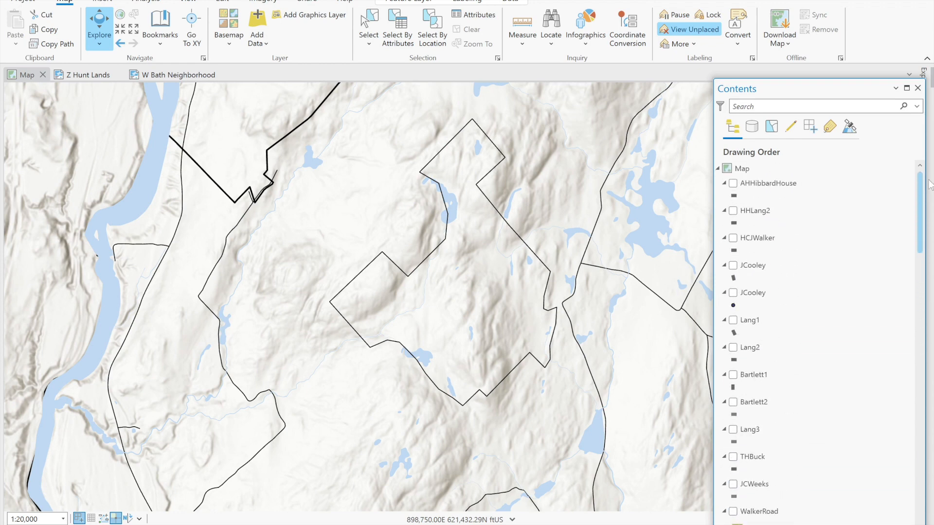
Turn on the AHHibbardHouse, Lang1–3, Bartlett1–2, THBuck and JCWeeks house layers
click(768, 183)
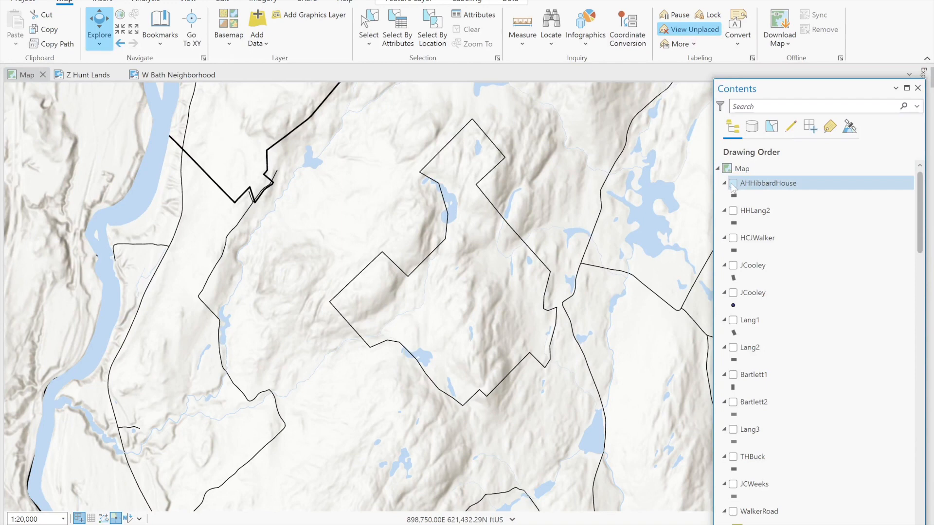
click(732, 183)
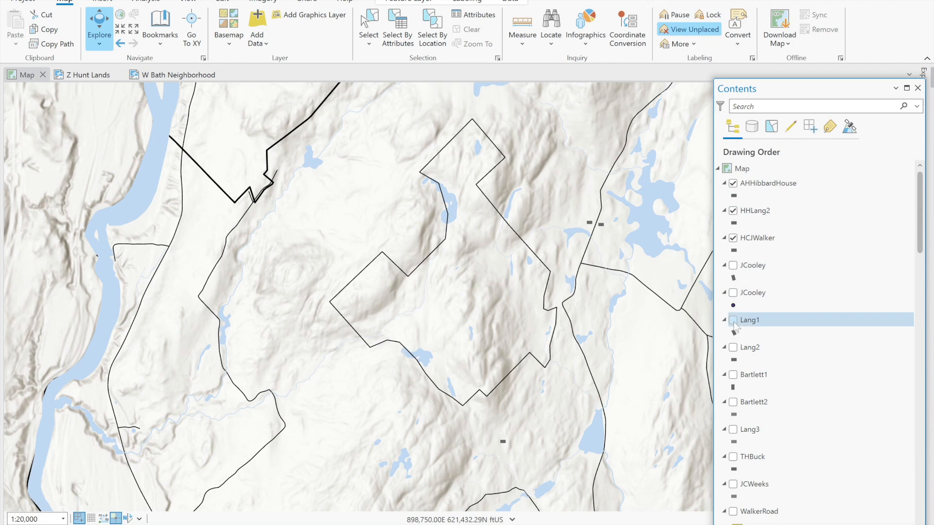
click(733, 320)
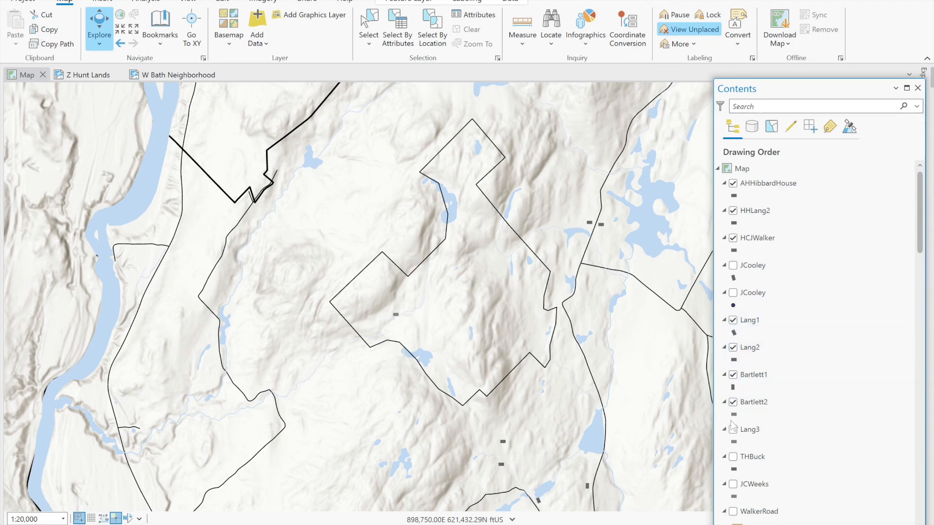
click(749, 429)
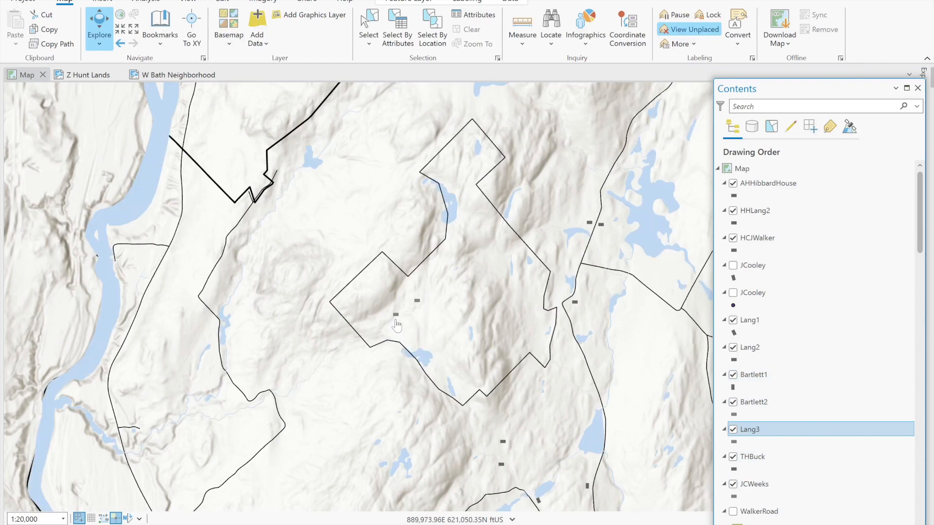
mouse_move(456, 316)
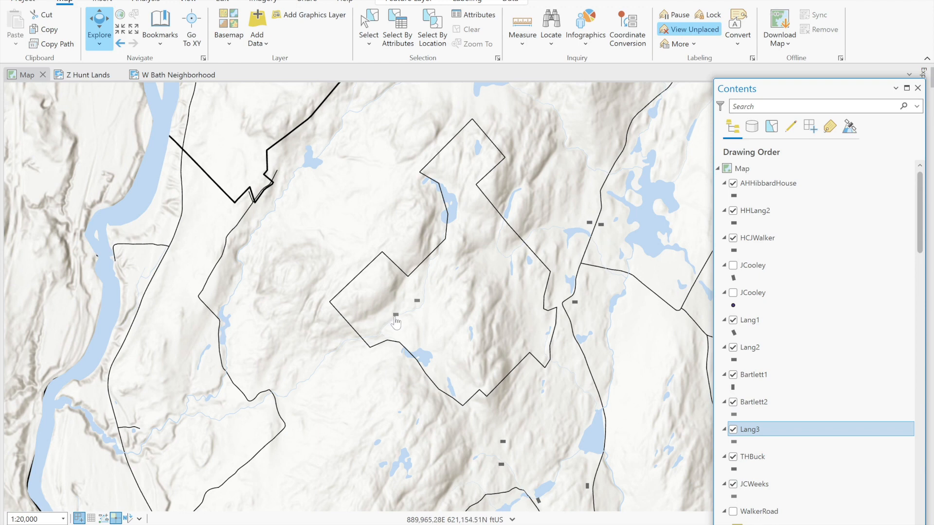
mouse_move(417, 309)
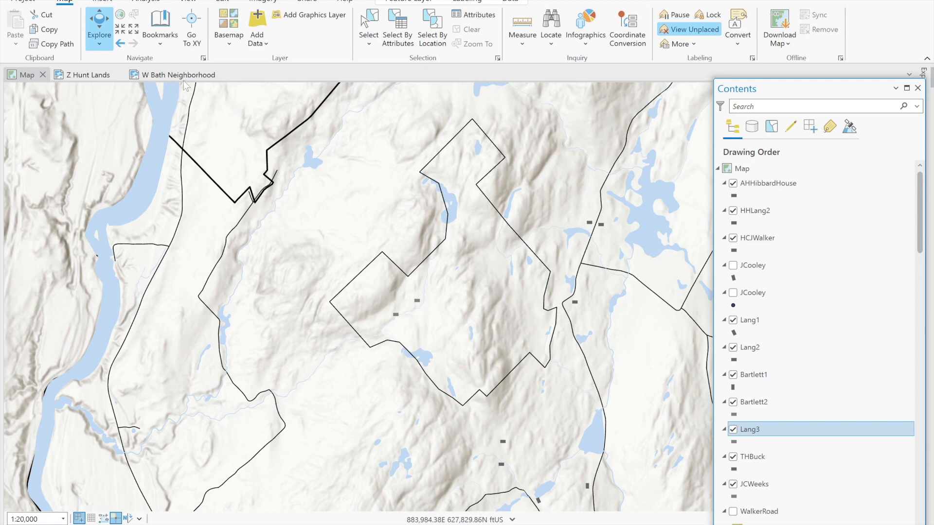
Open the W Bath Neighborhood layout and select elements like the Henry H. Lang label
click(173, 75)
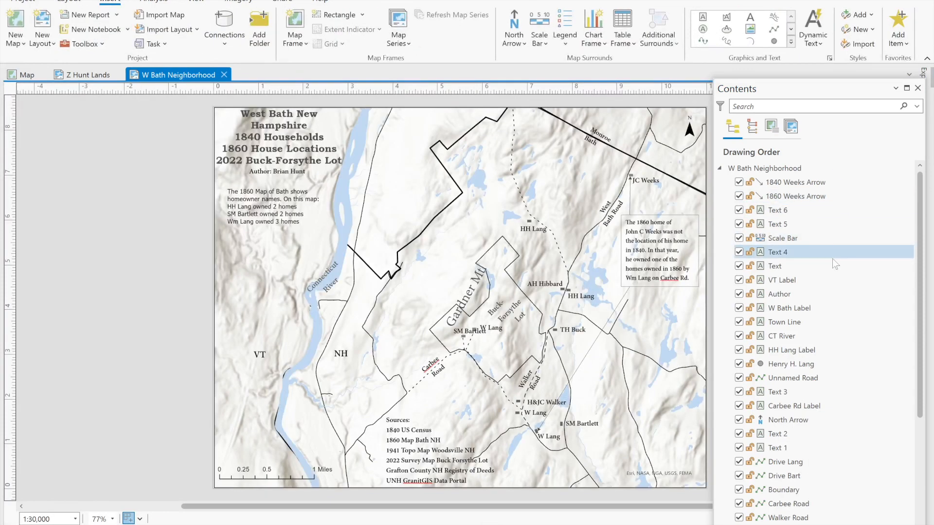
click(777, 266)
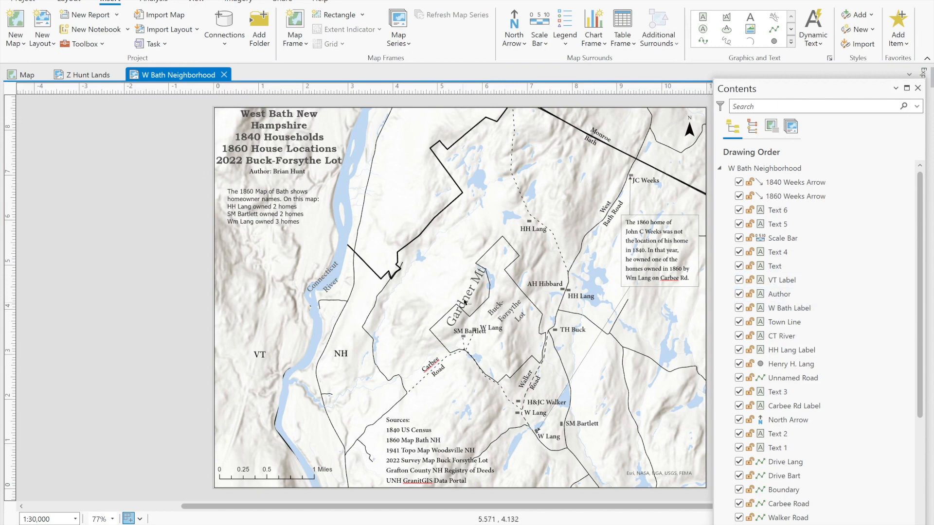
mouse_move(451, 330)
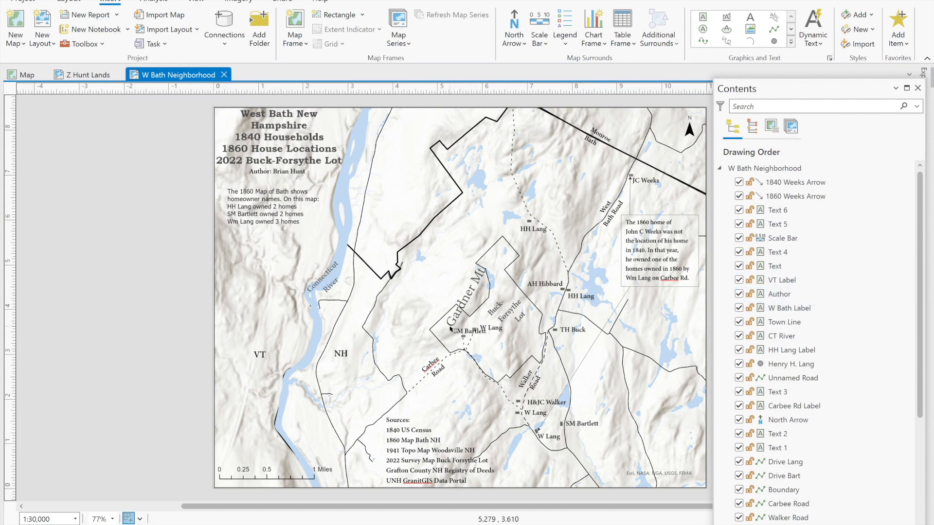
mouse_move(464, 339)
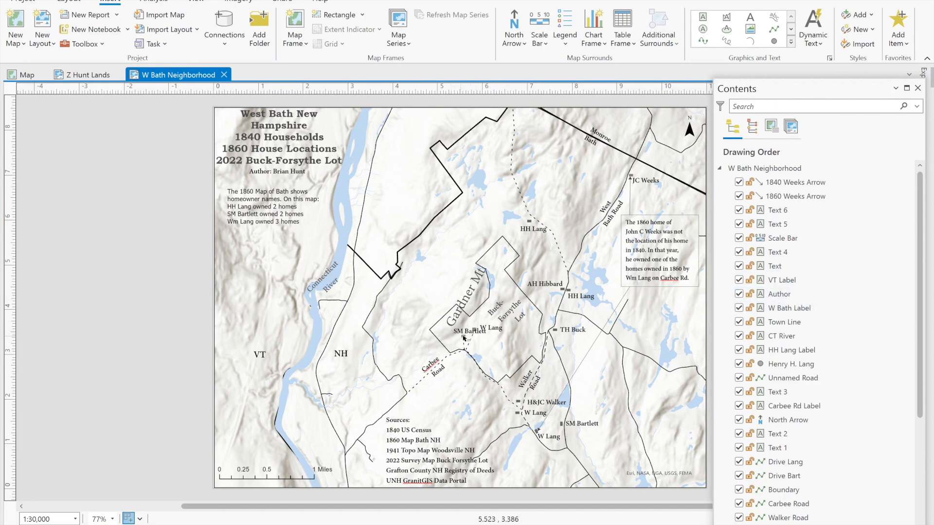
mouse_move(507, 320)
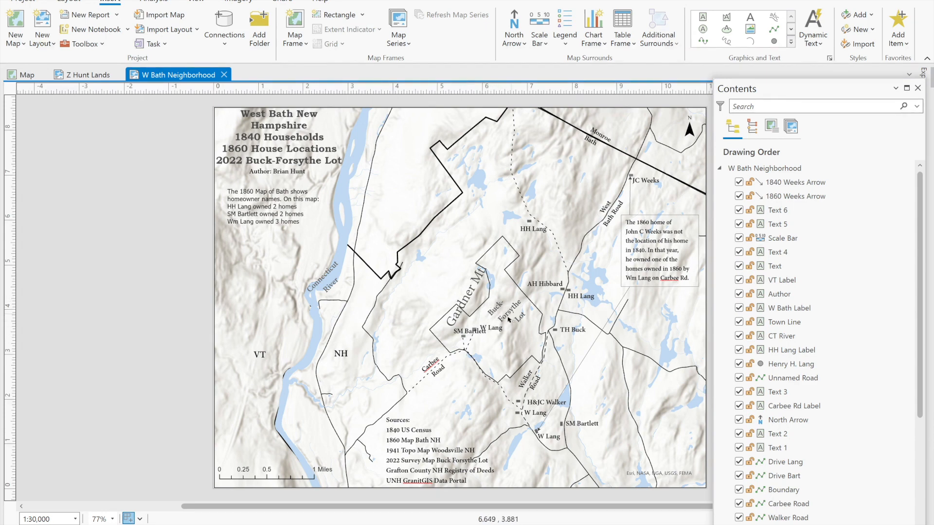
mouse_move(555, 334)
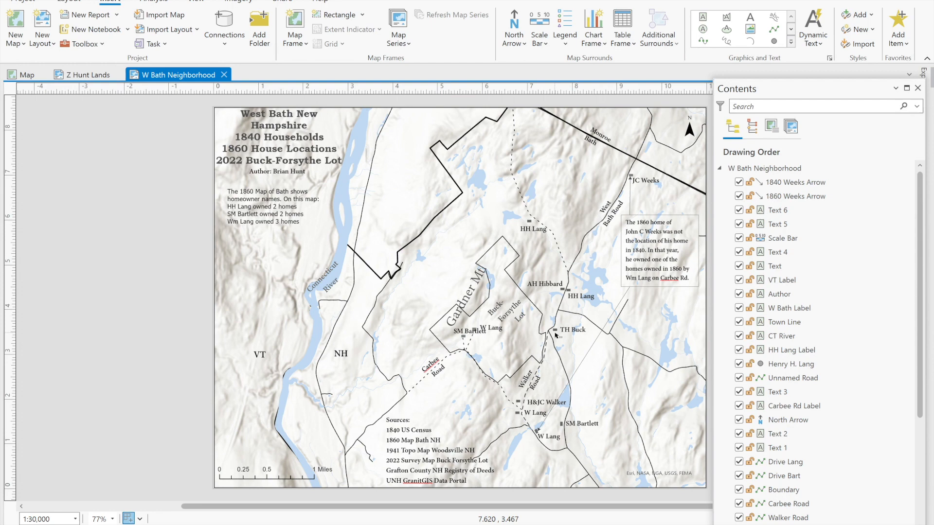
mouse_move(577, 294)
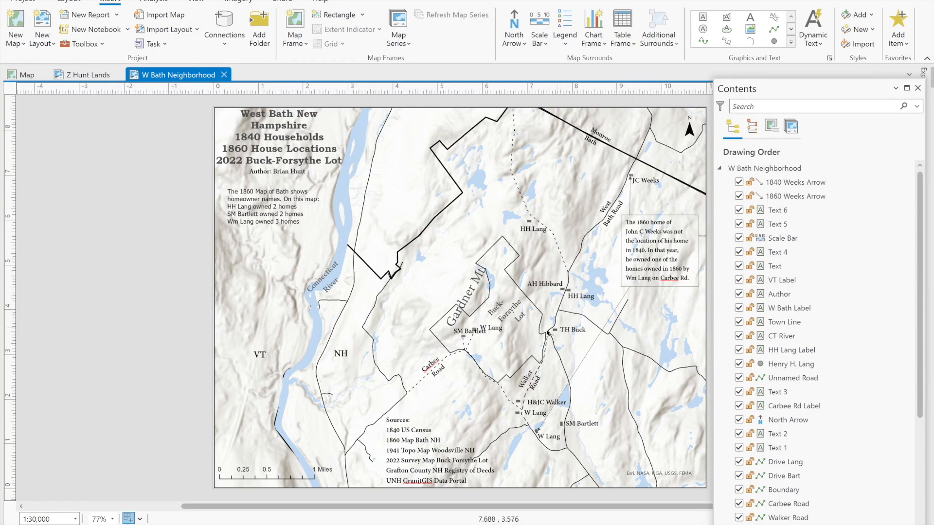
mouse_move(464, 340)
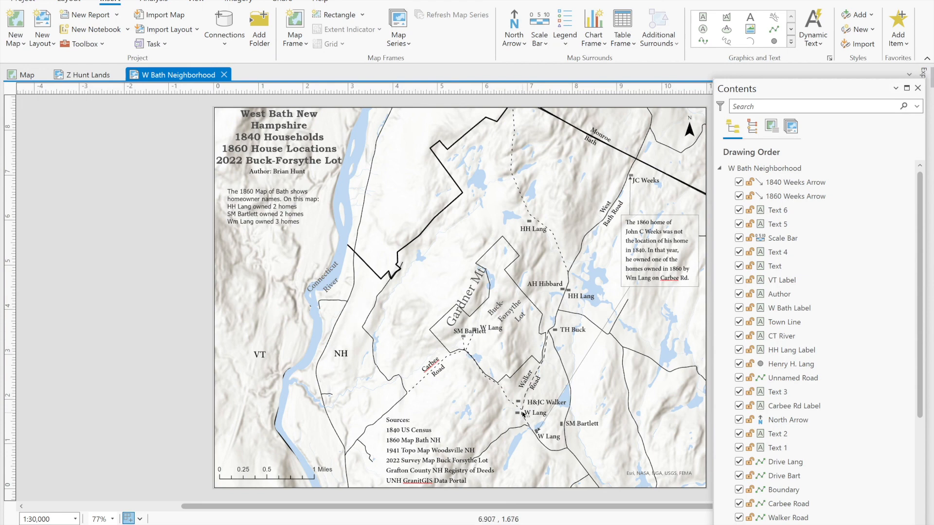
click(791, 363)
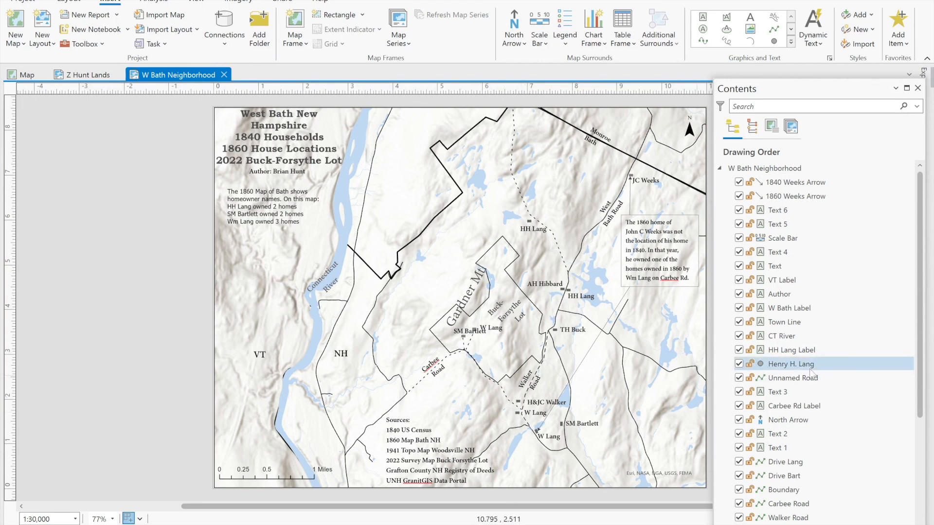
click(776, 266)
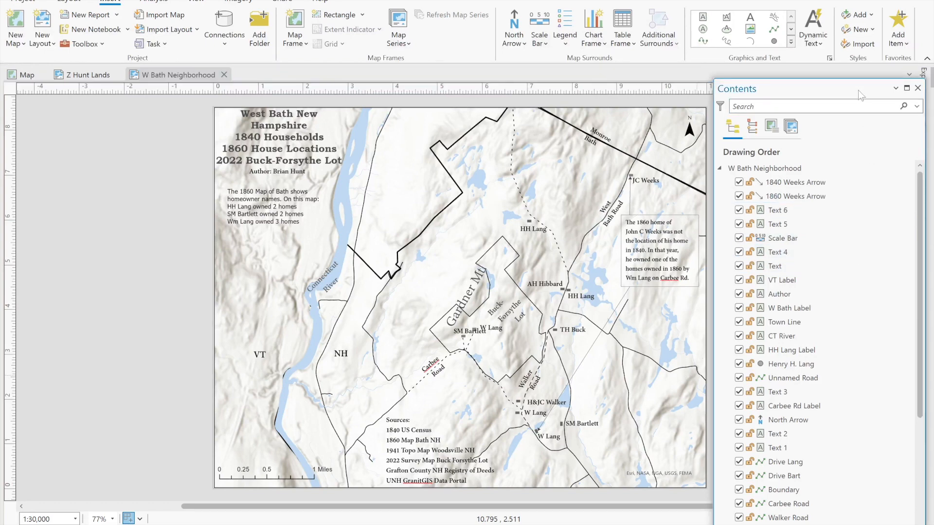
mouse_move(860, 96)
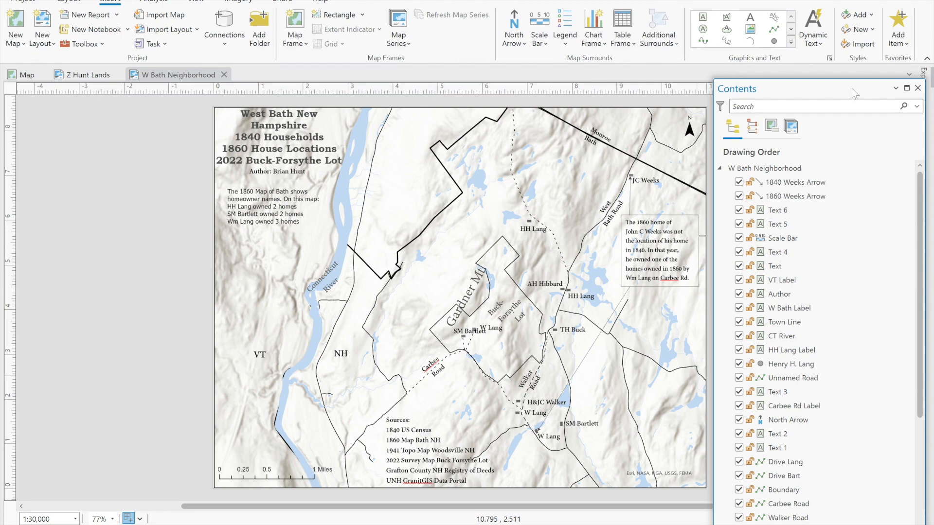
mouse_move(656, 249)
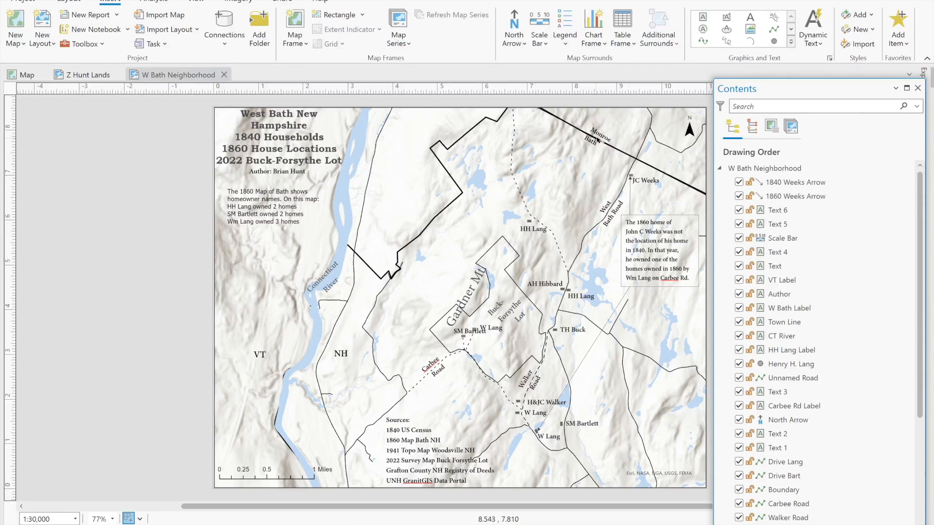
mouse_move(470, 331)
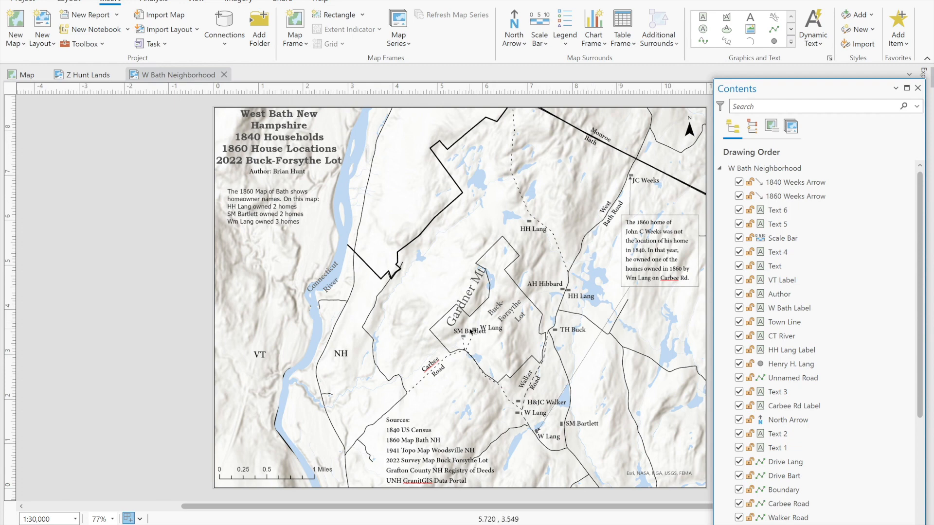
mouse_move(546, 407)
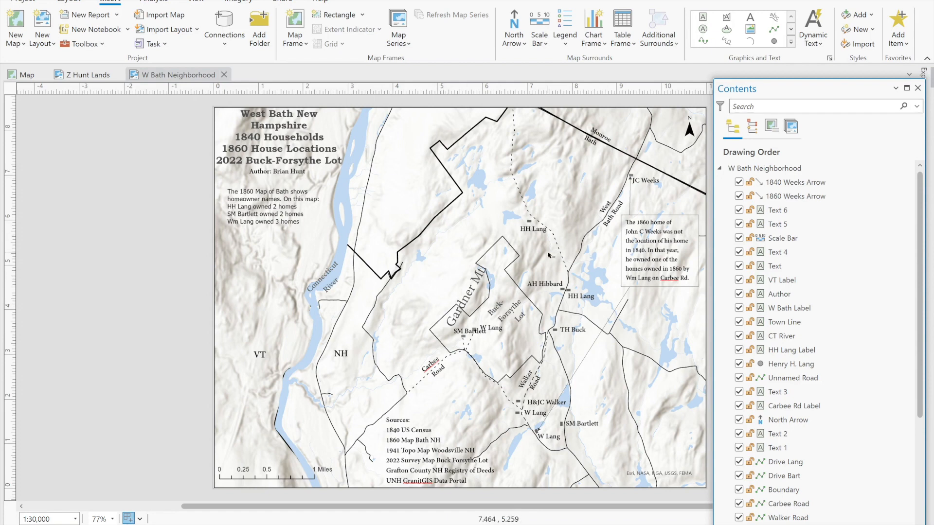
mouse_move(454, 382)
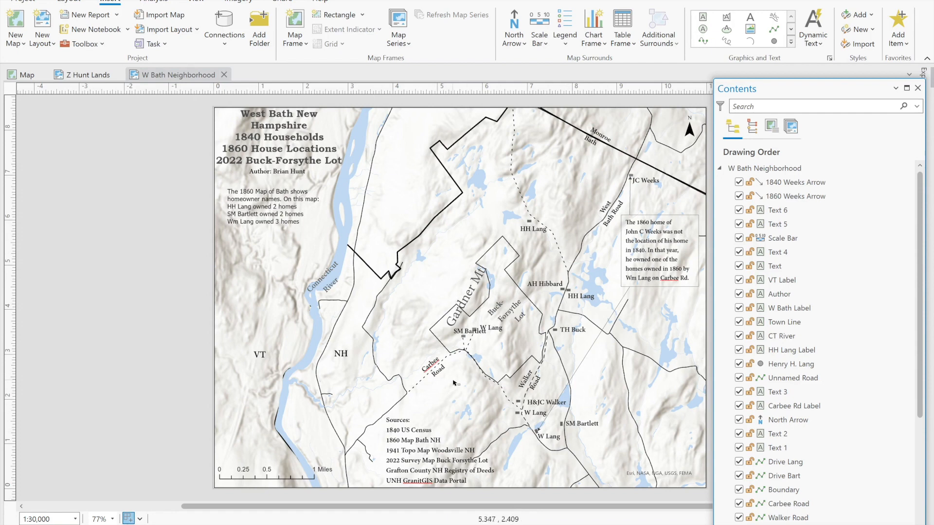
mouse_move(466, 340)
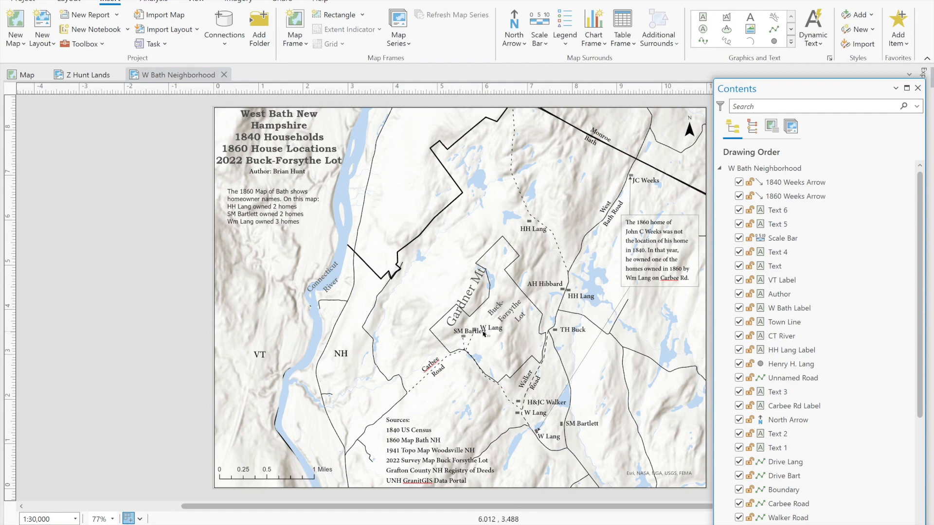
mouse_move(457, 341)
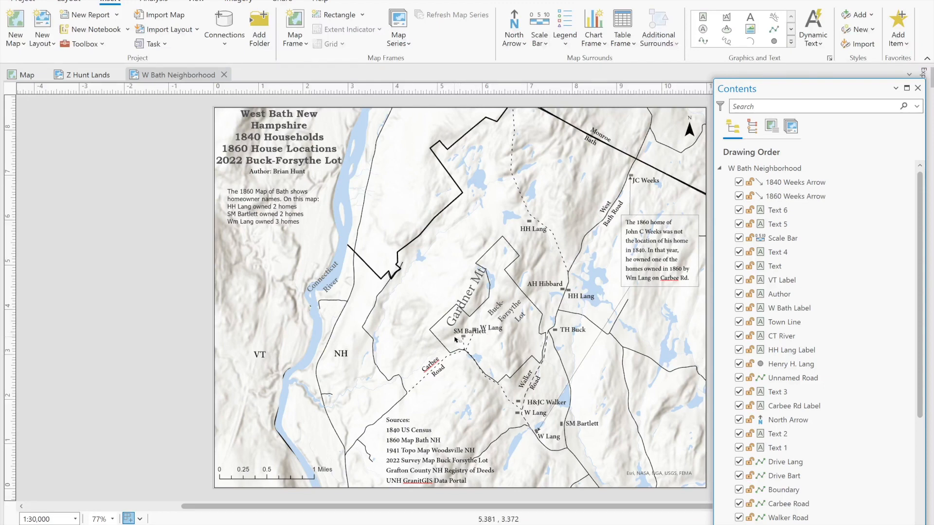
mouse_move(554, 333)
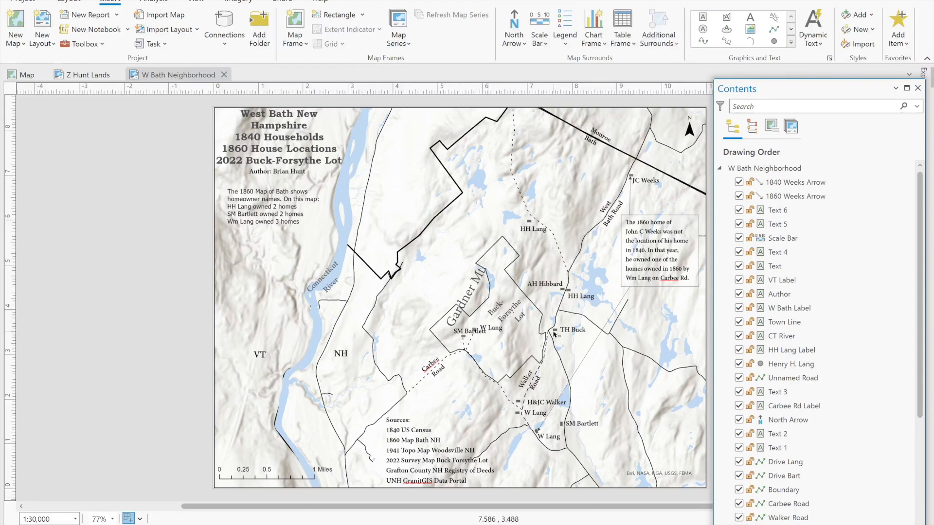